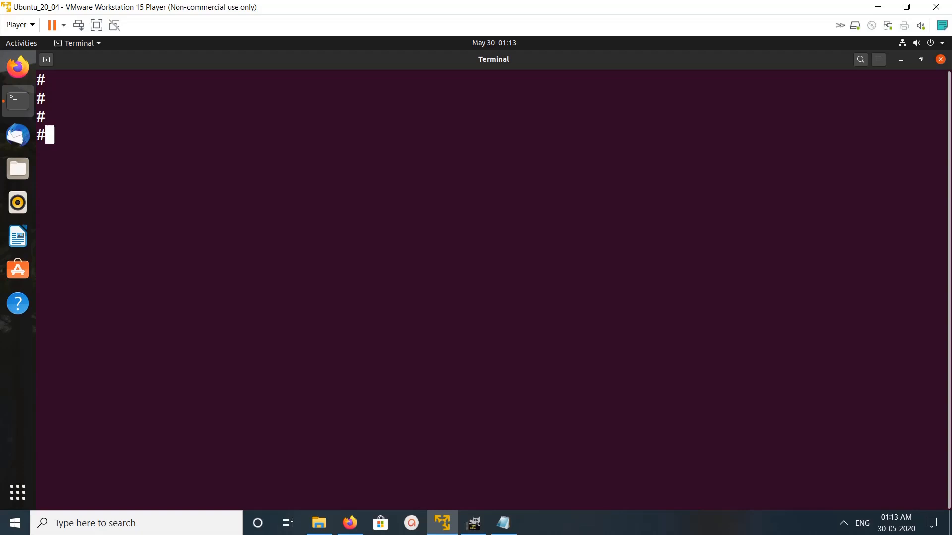
Report the Python 3 version (3.8.2) with python3 -V and enter sudo apt install python3-pip.
type("python3 -")
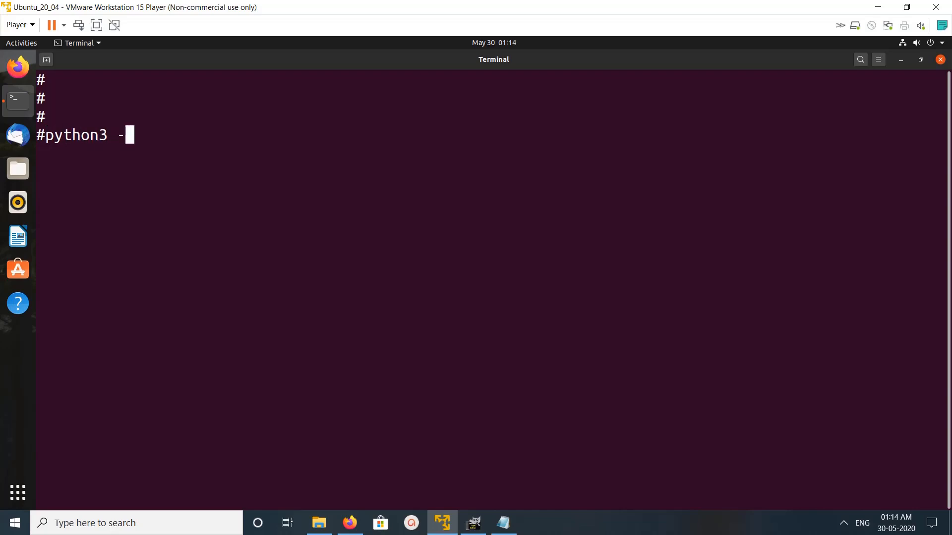
type("V")
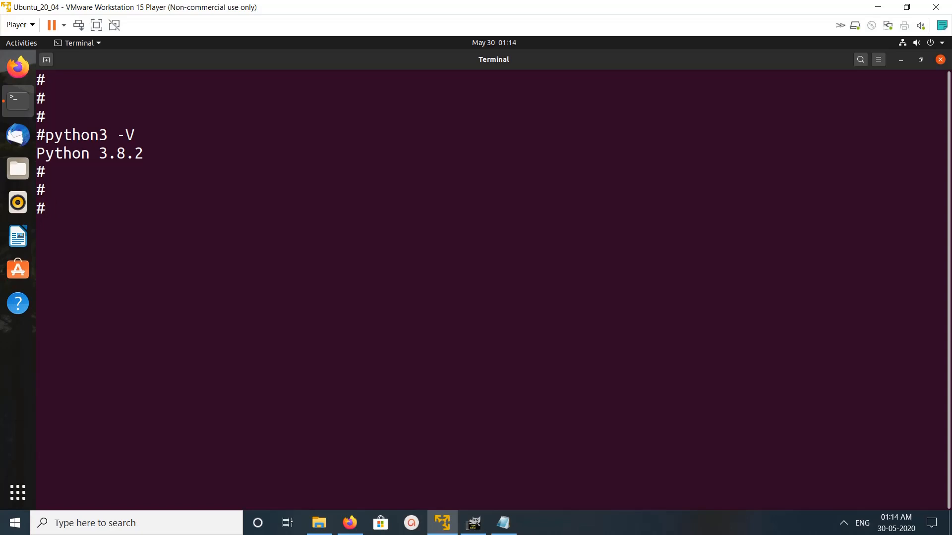
type("sudo apt install python3-pip")
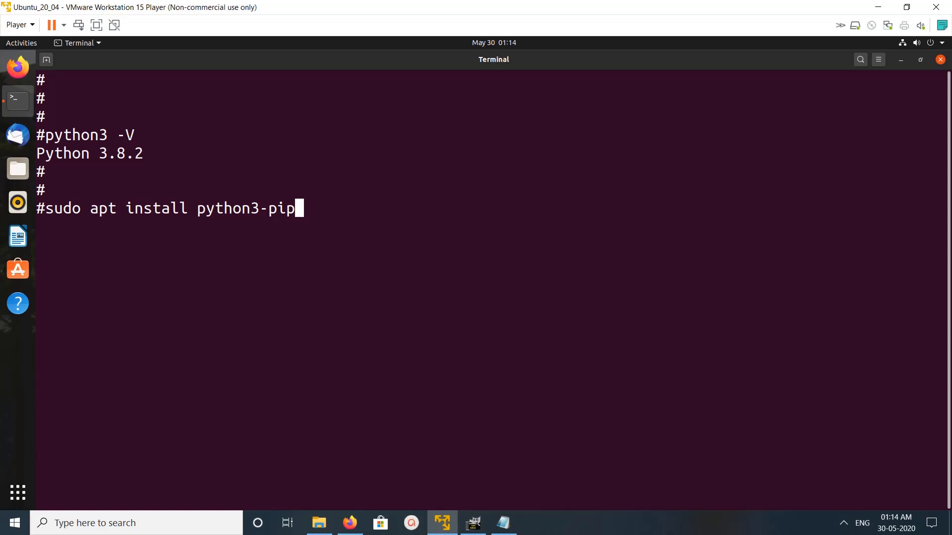
Run the apt install of python3-pip, already at newest version 20.0.2-5ubuntu1, and begin a pip command.
key("Return")
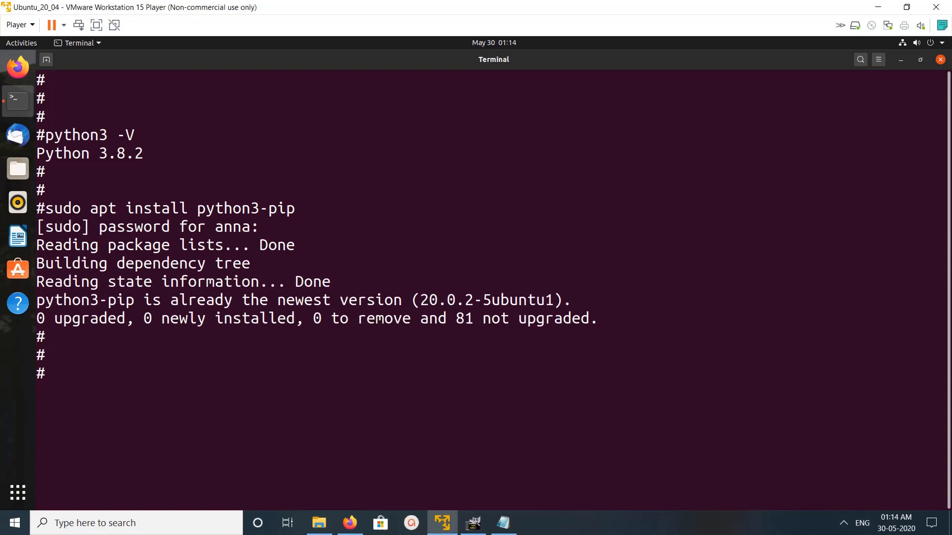
type("pip")
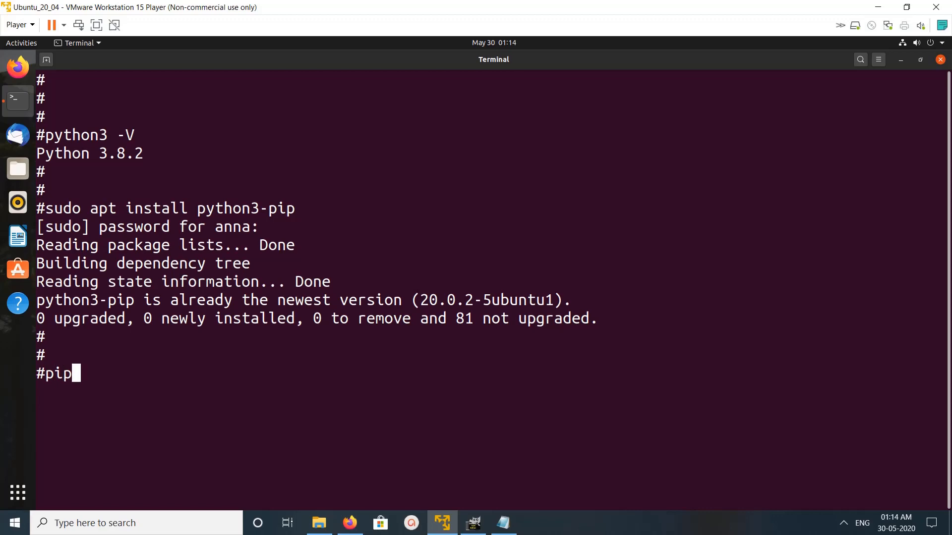
Report pip 20.0.2 under Python 3.8 with pip3 -V and begin a commented clear command.
type("3 -V")
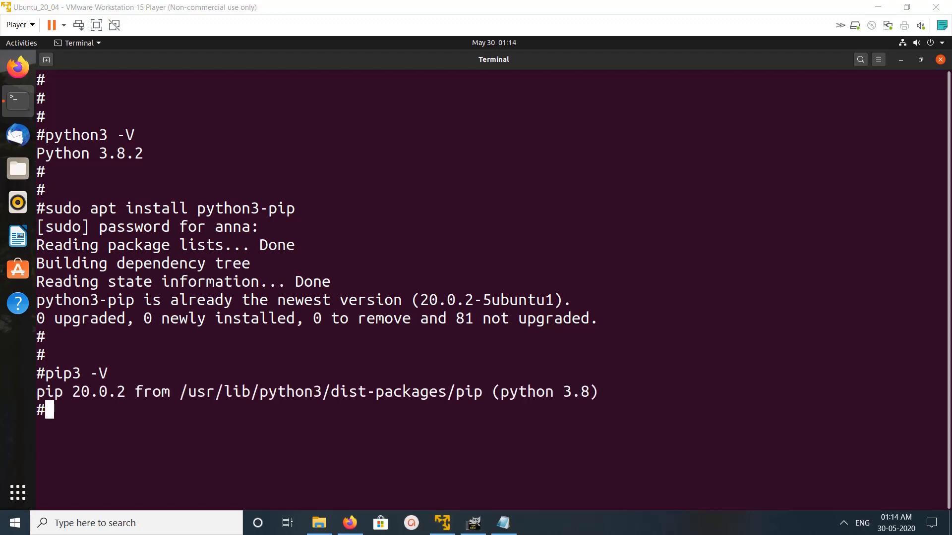
type("#clea")
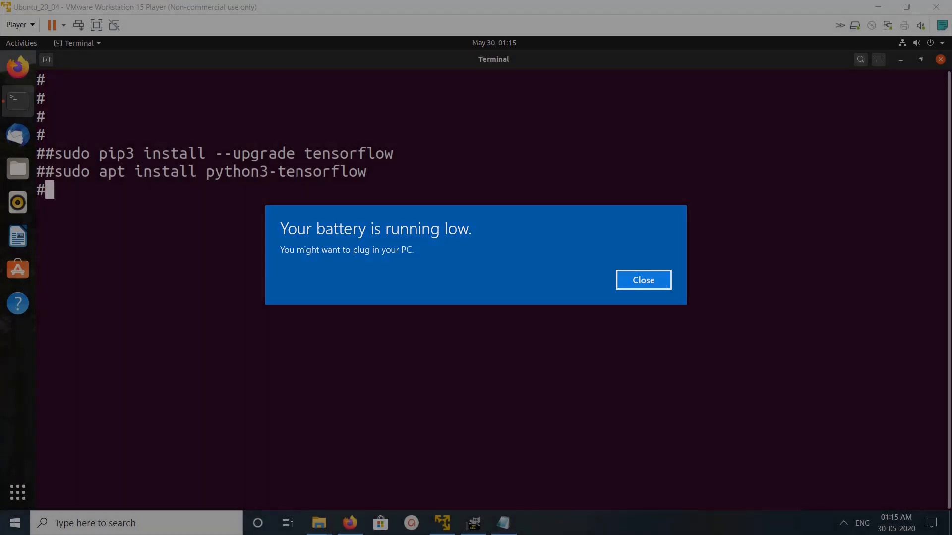
Dismiss the low-battery warning, highlight apt in the second install option, and start a fresh prompt line.
left_click(642, 279)
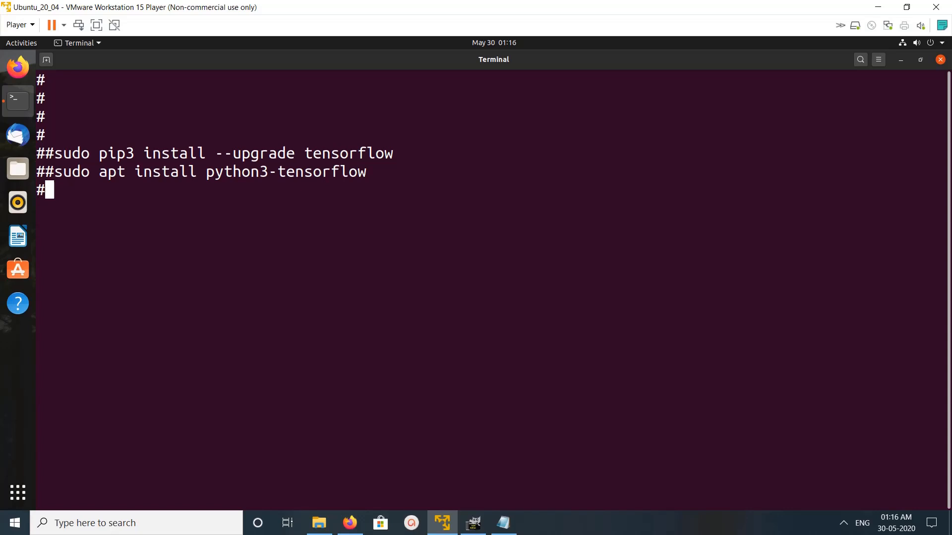
double_click(113, 172)
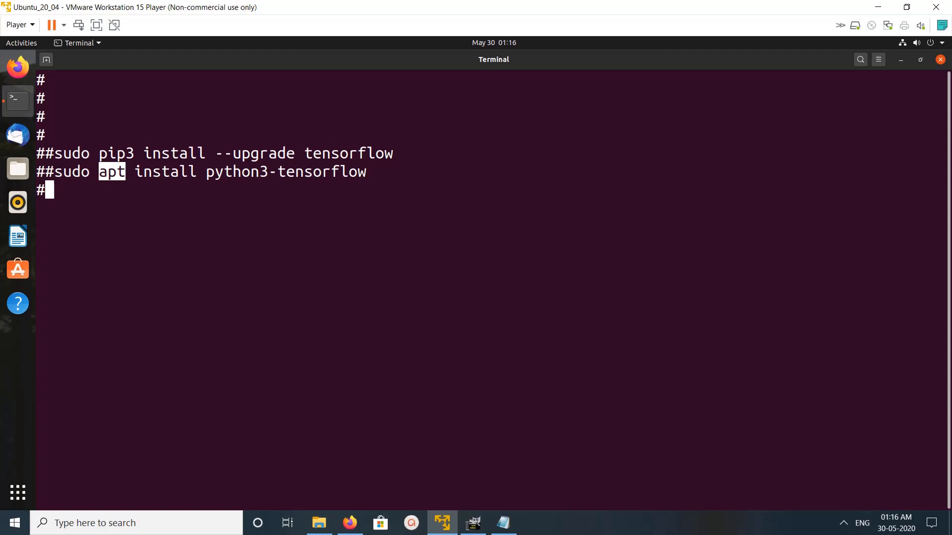
key("Return")
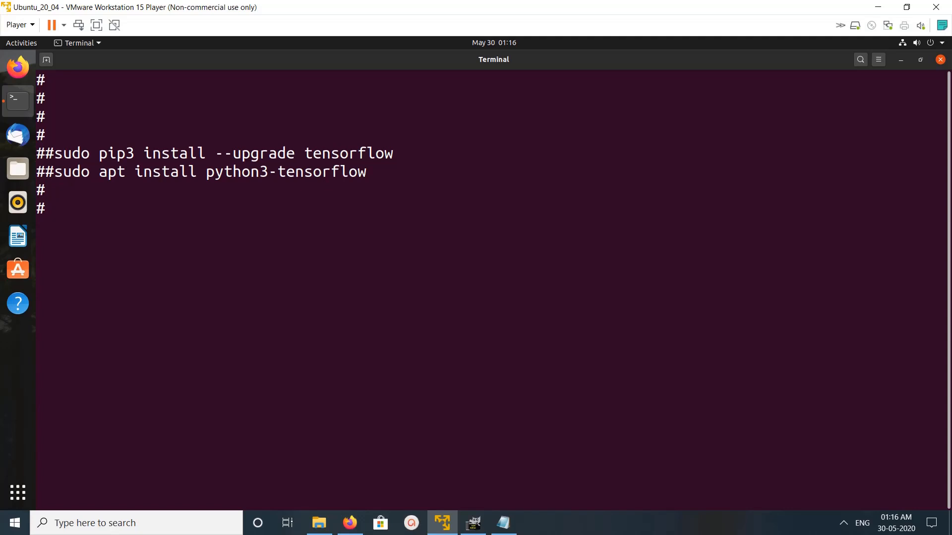
Copy the sudo pip3 install --upgrade tensorflow text onto the prompt and run it.
left_click_drag(71, 152, 392, 153)
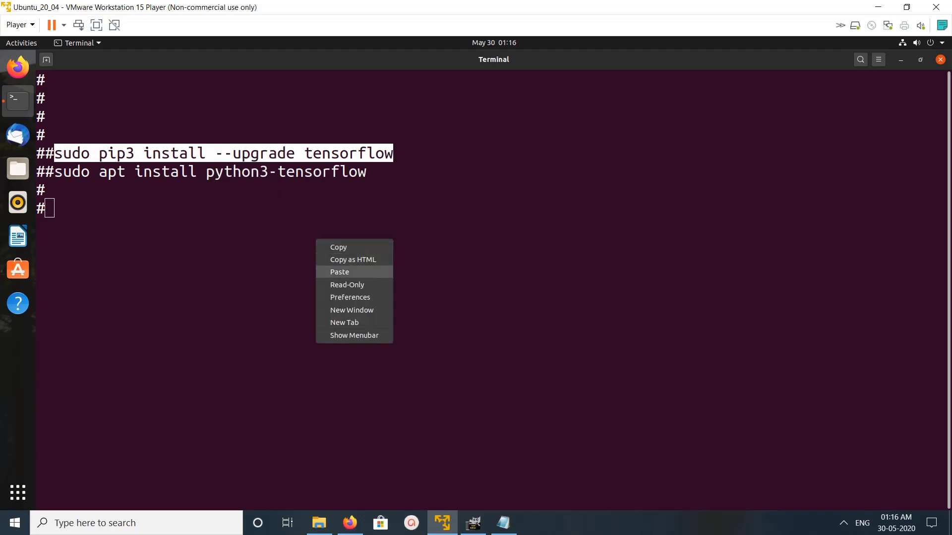
left_click(339, 271)
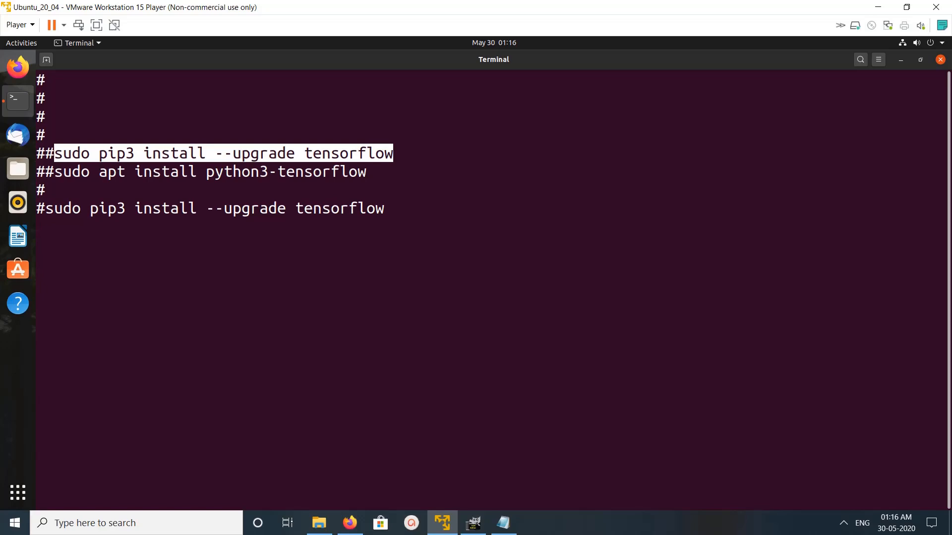
key("Enter")
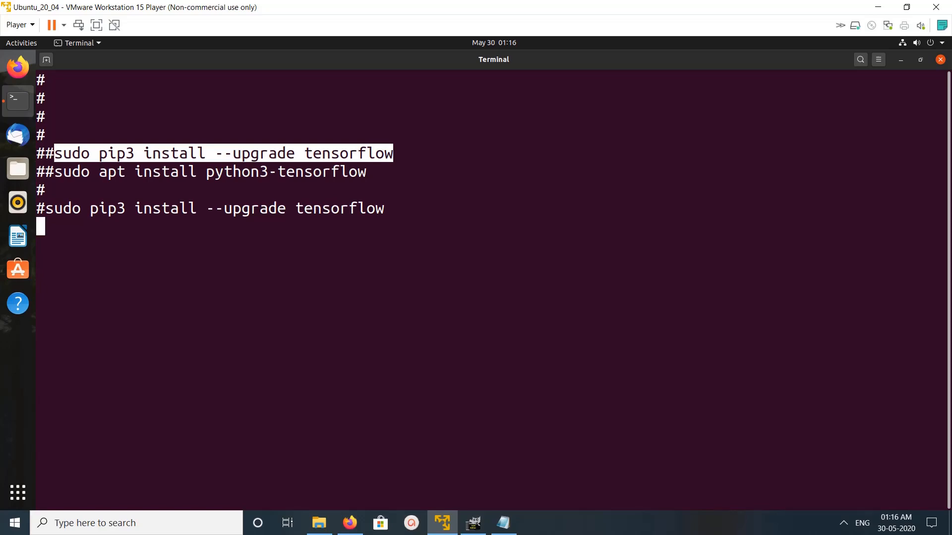